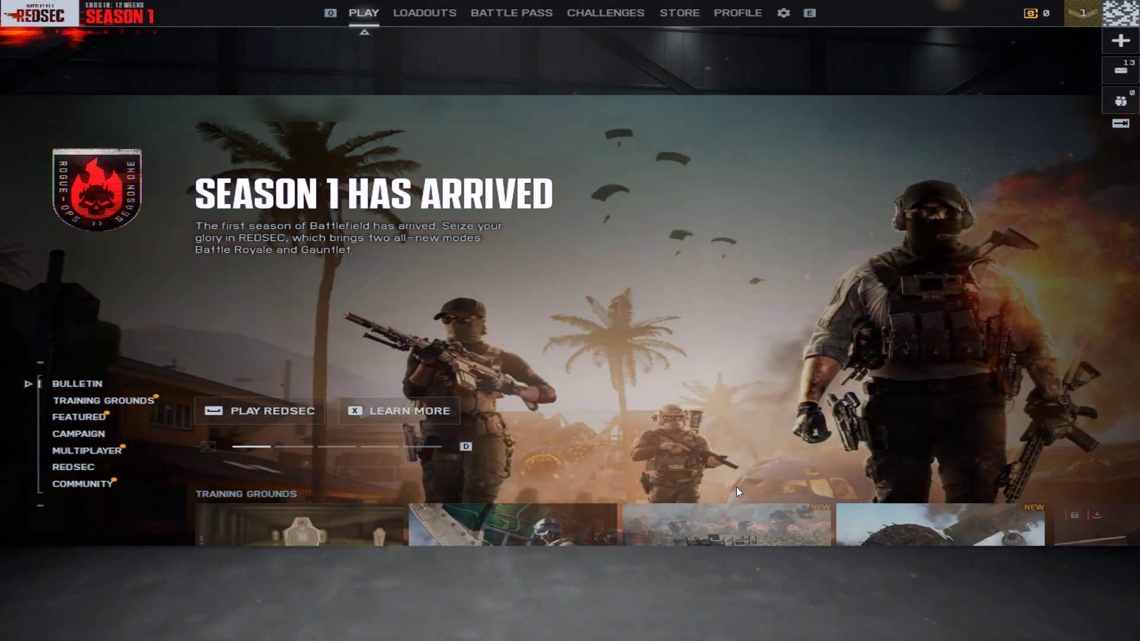
mouse_move(784, 350)
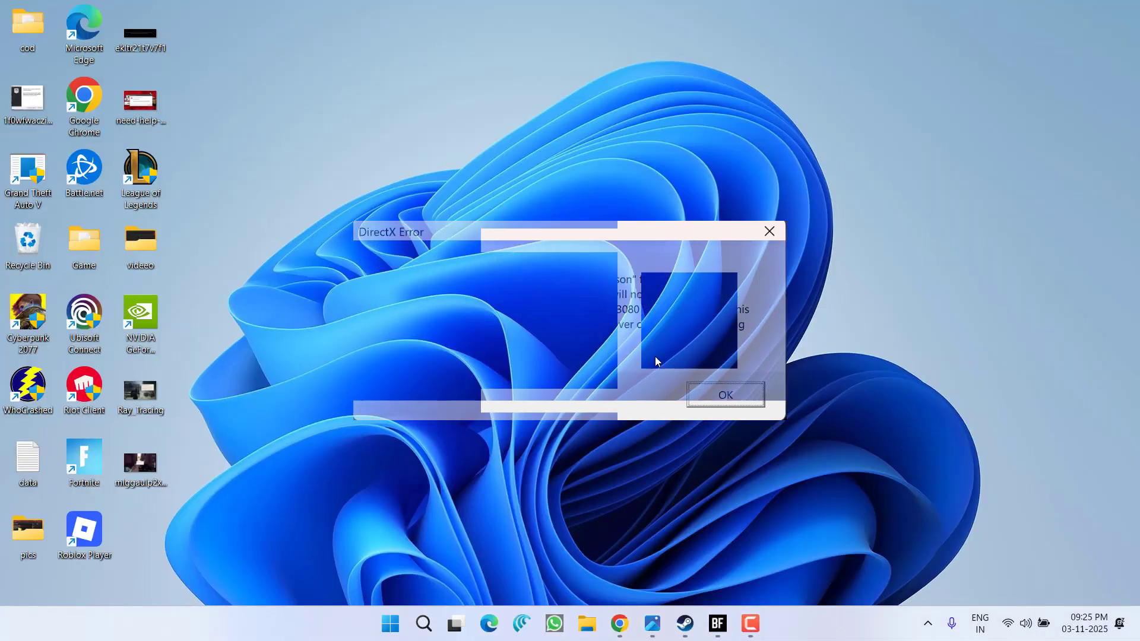
- Dismiss Battlefield 6's DirectX Error dialog with OK
click(724, 395)
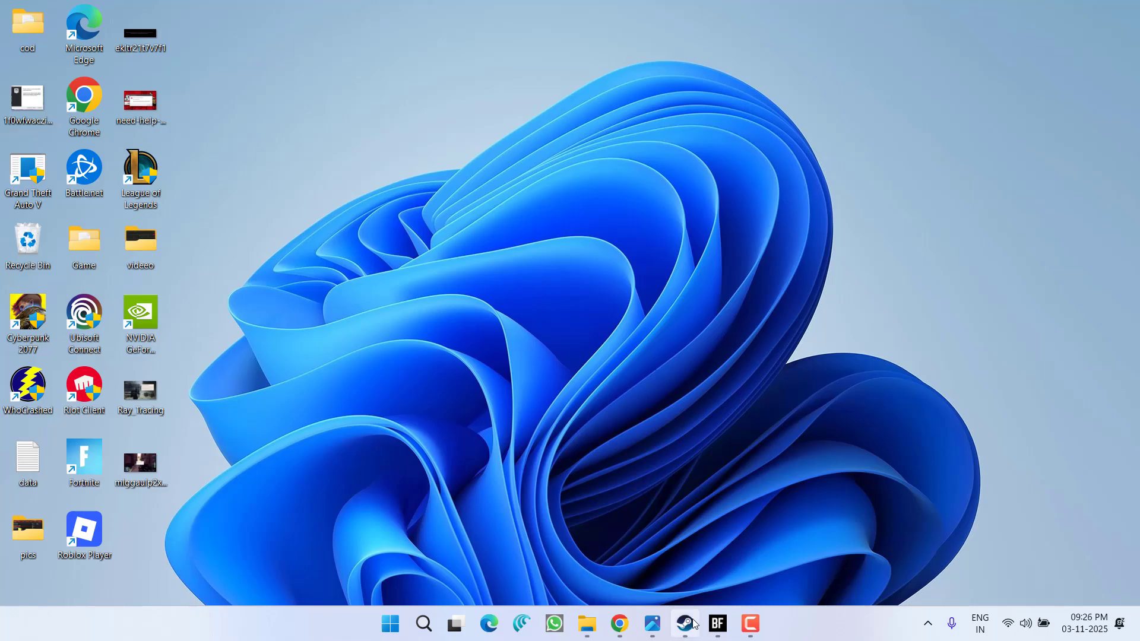
- Open Battlefield 6's Steam properties and run Verify integrity of game files
click(684, 624)
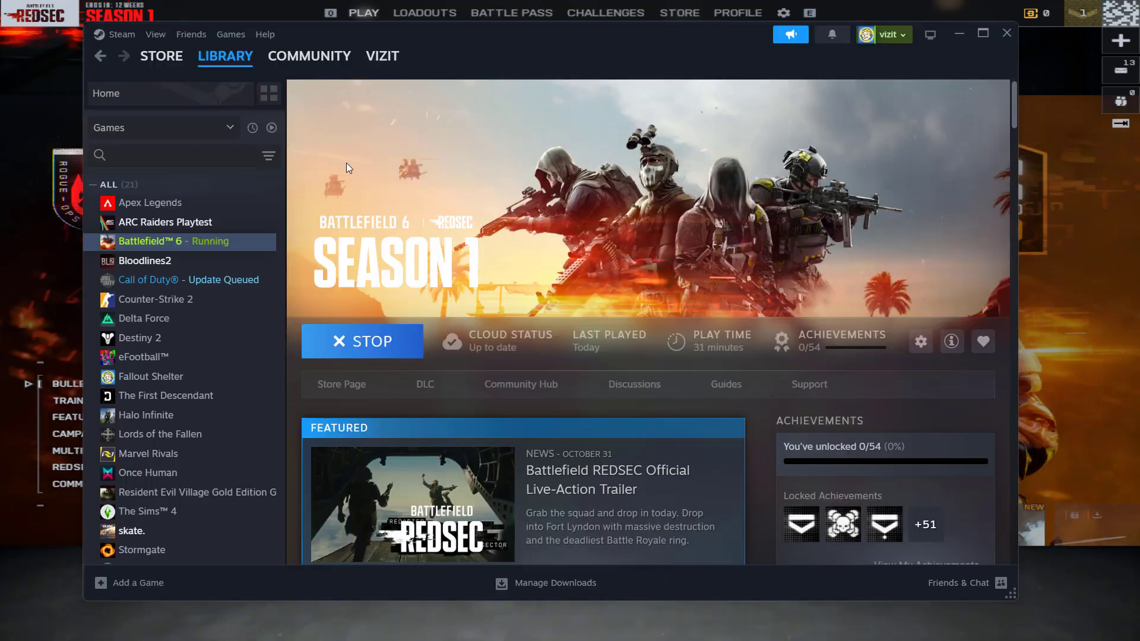
right_click(149, 240)
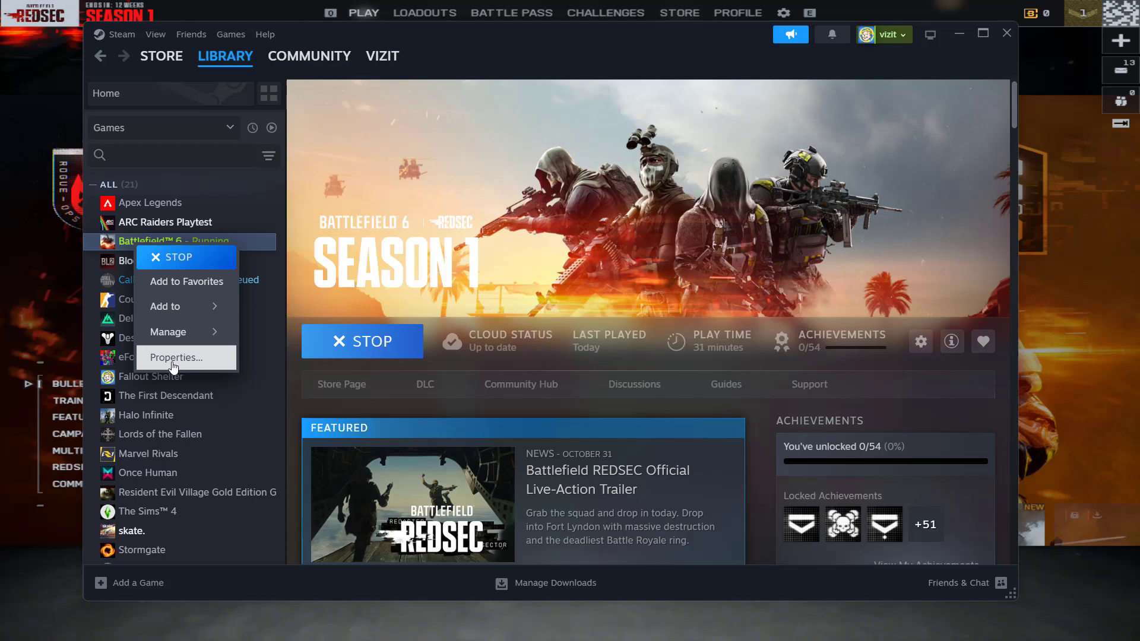
click(177, 357)
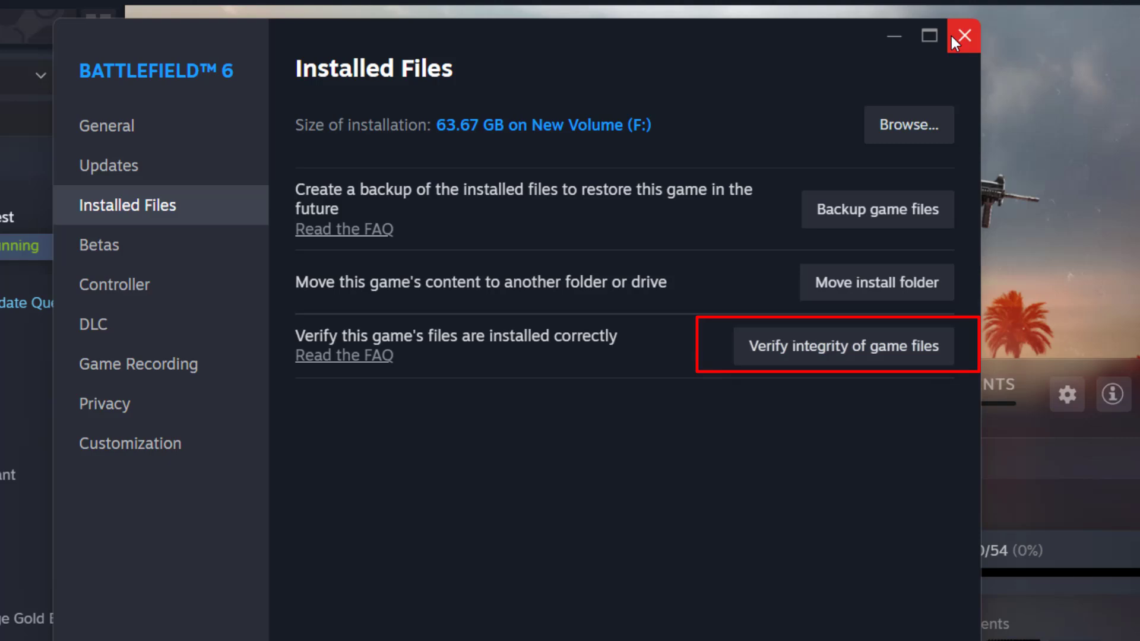
mouse_move(814, 85)
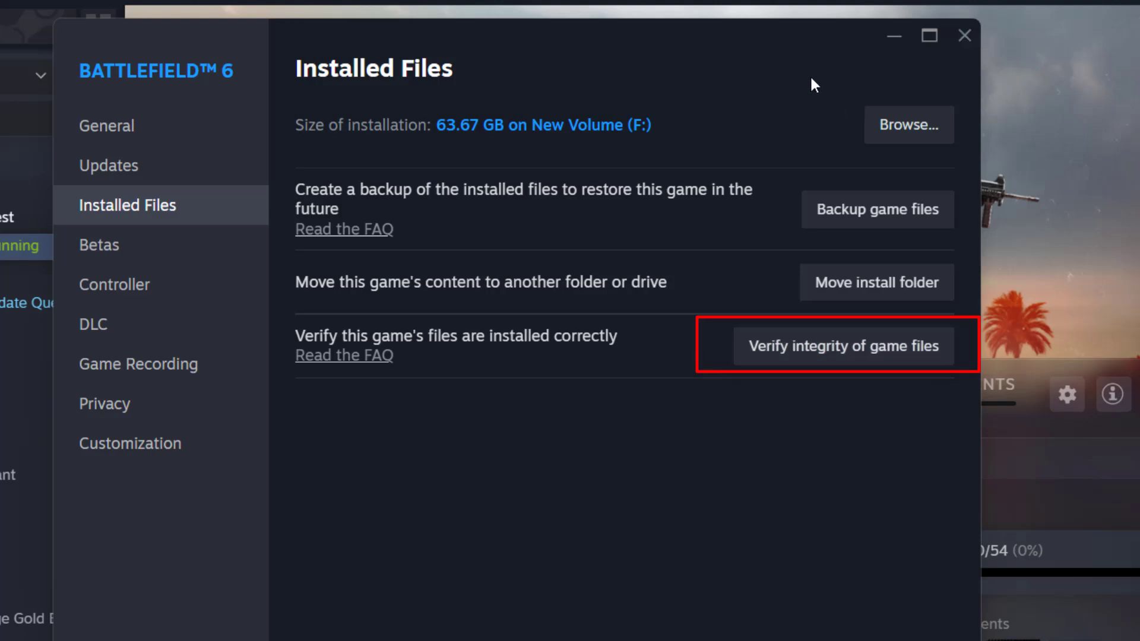
click(964, 35)
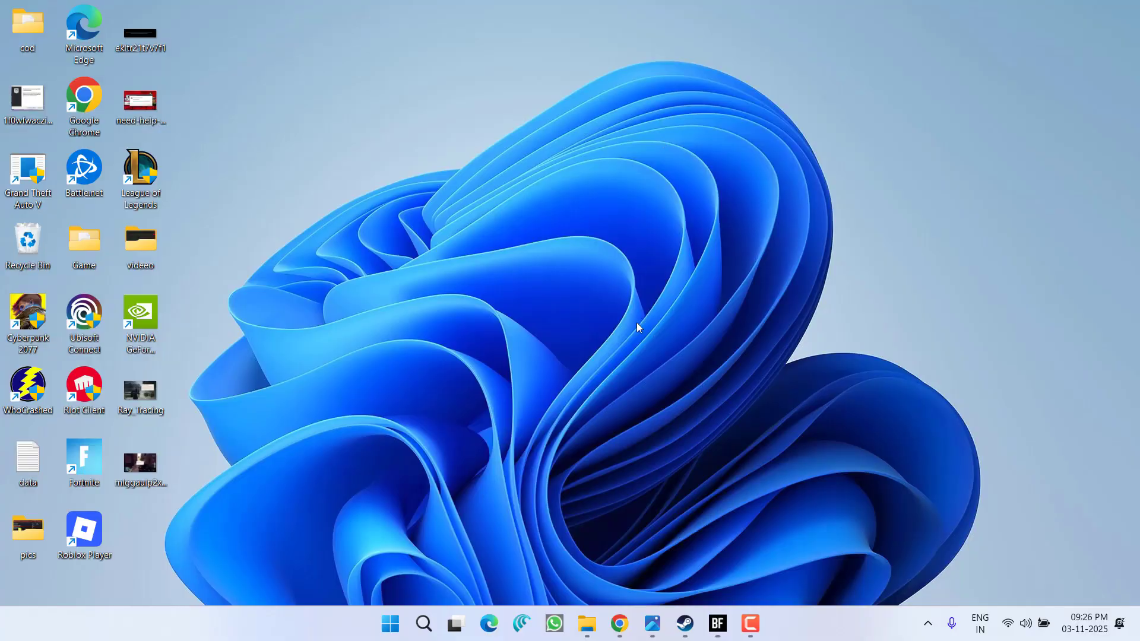
mouse_move(731, 548)
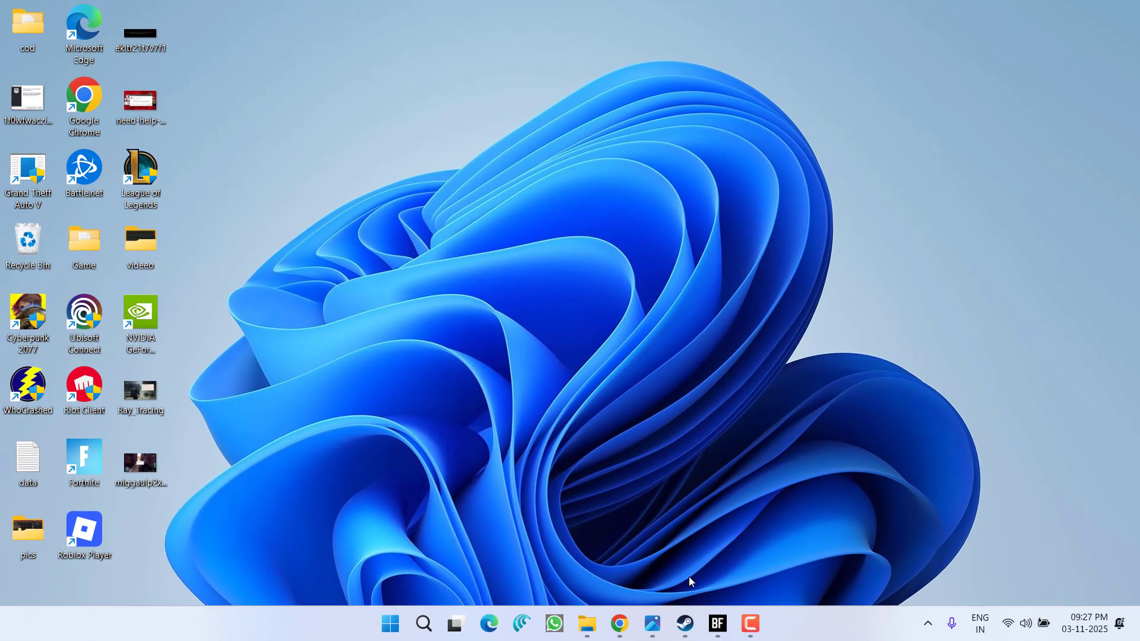
mouse_move(770, 491)
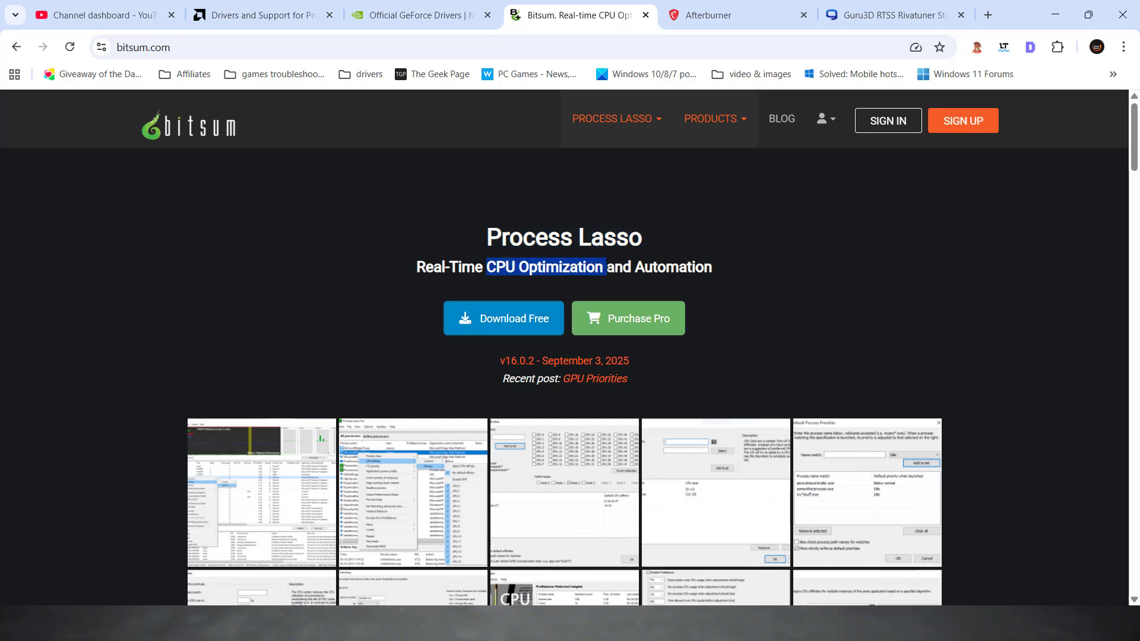
mouse_move(627, 259)
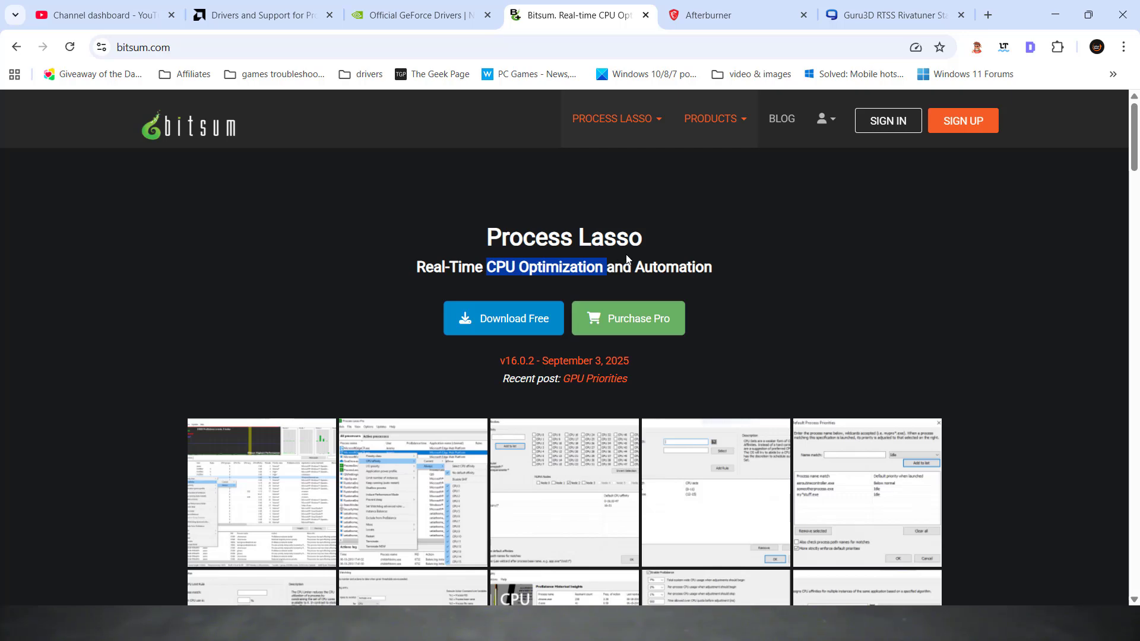
- Review the MSI Afterburner, RivaTuner Statistics Server and Process Lasso pages in Chrome
click(736, 14)
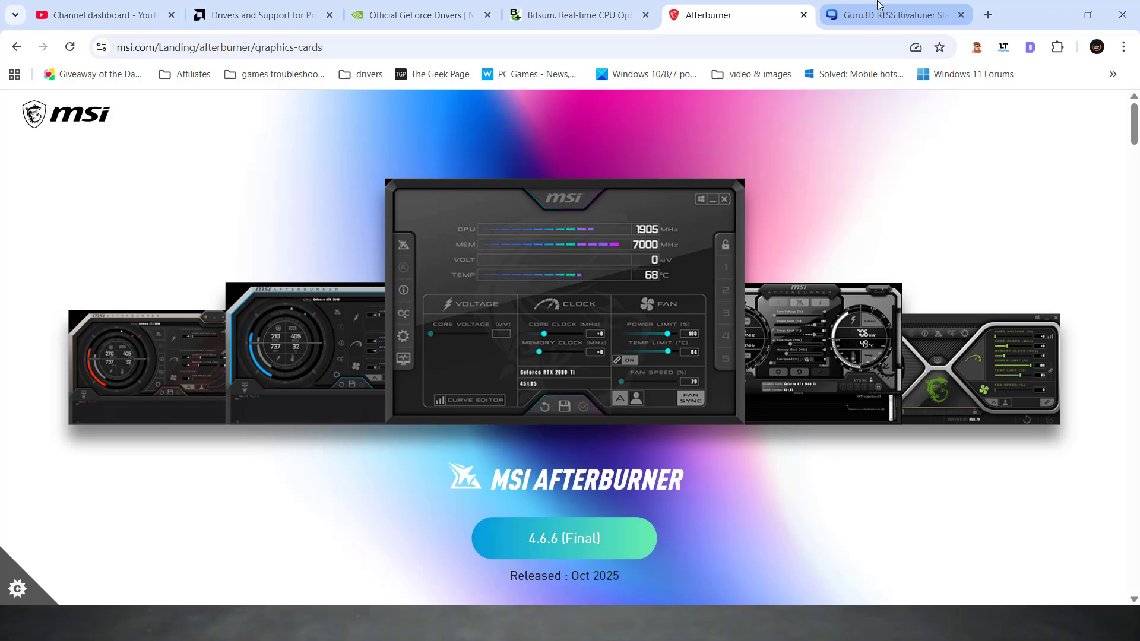
click(893, 14)
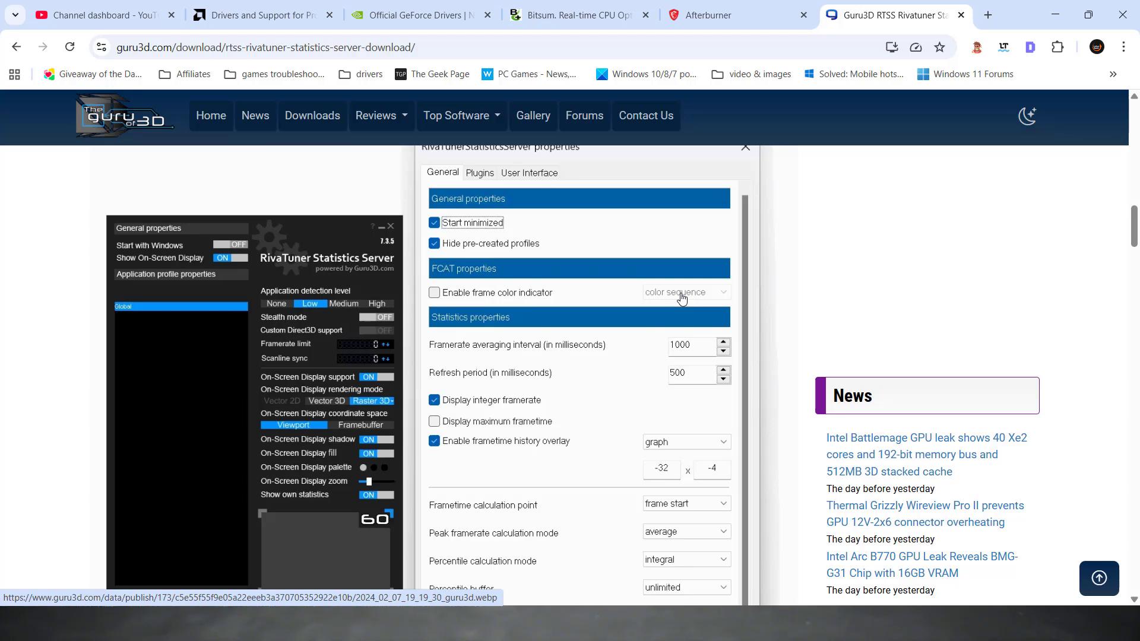
mouse_move(623, 308)
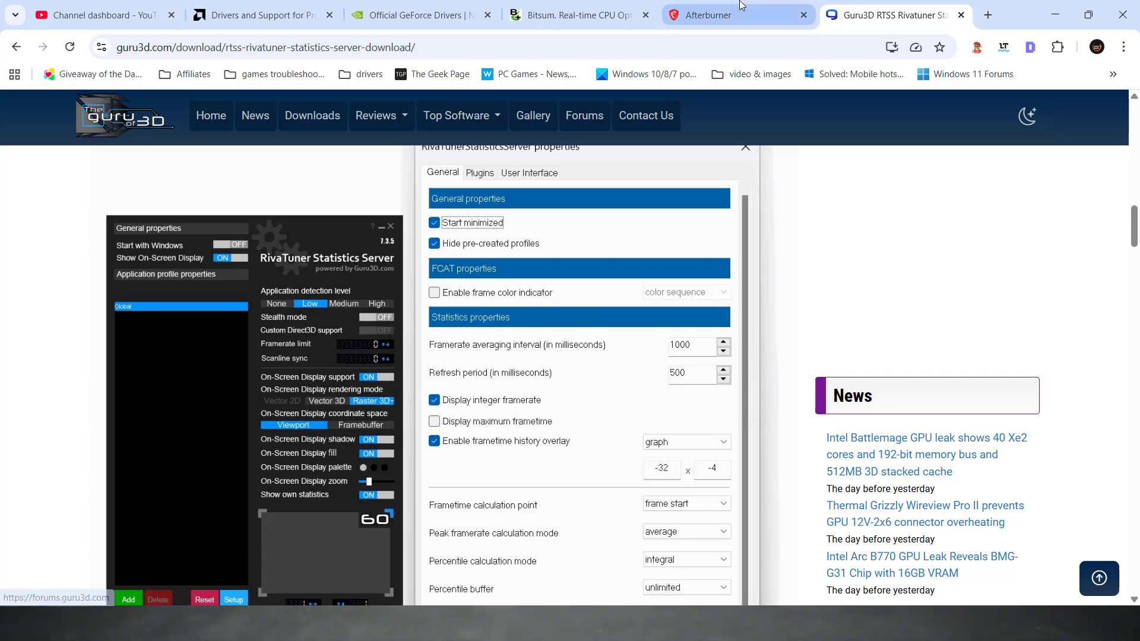
click(574, 14)
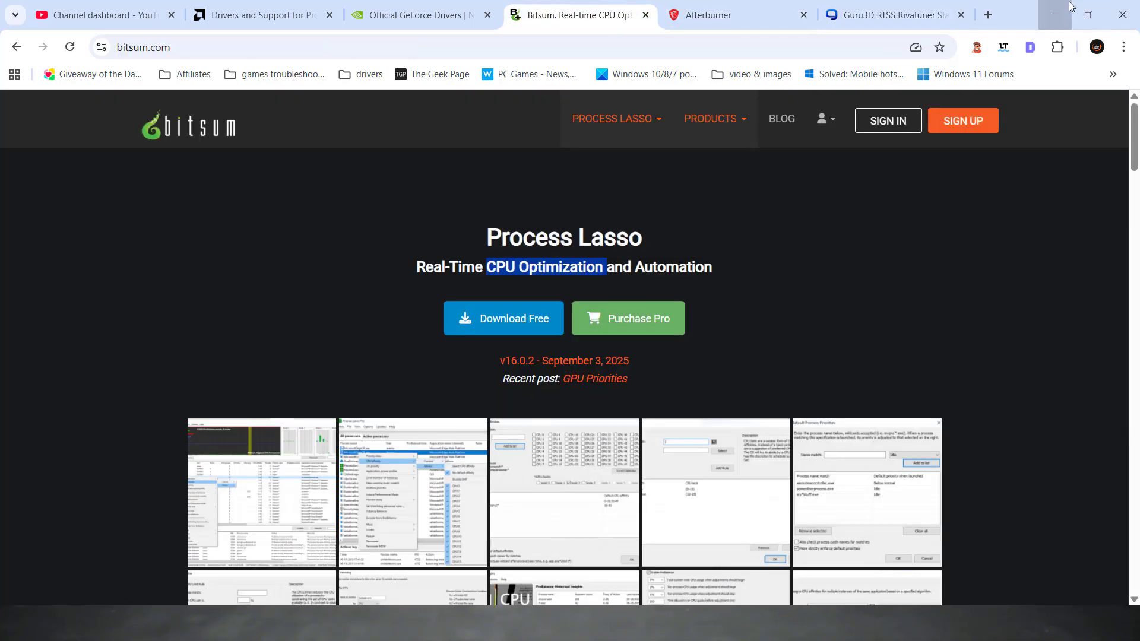
- Open Battlefield 6's install folder through Steam's Installed Files > Browse
click(1054, 14)
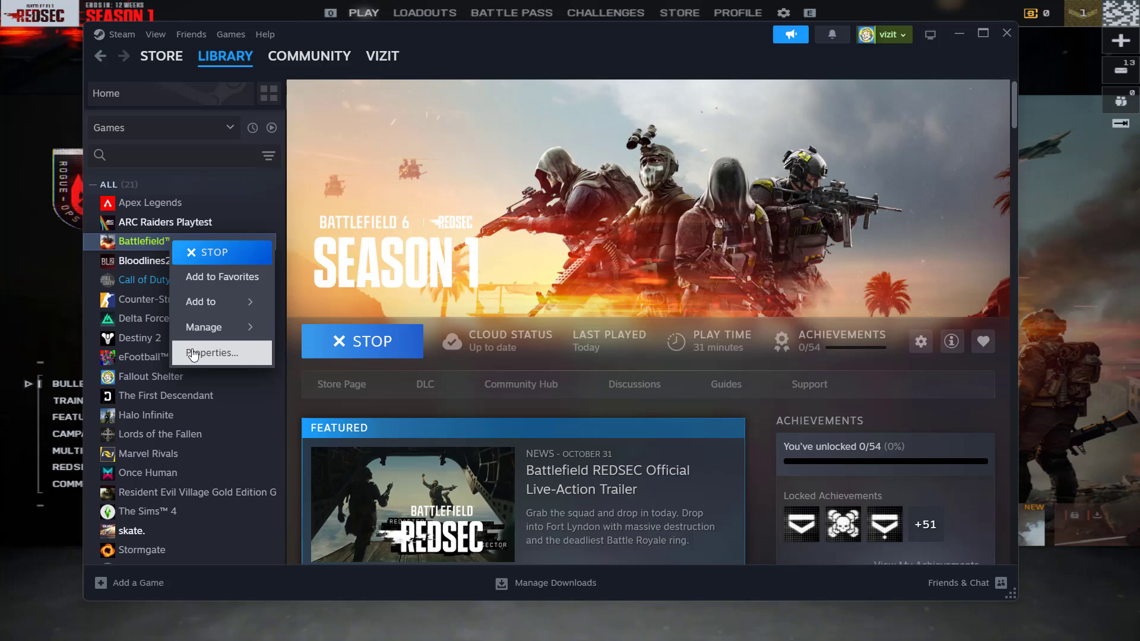
click(210, 353)
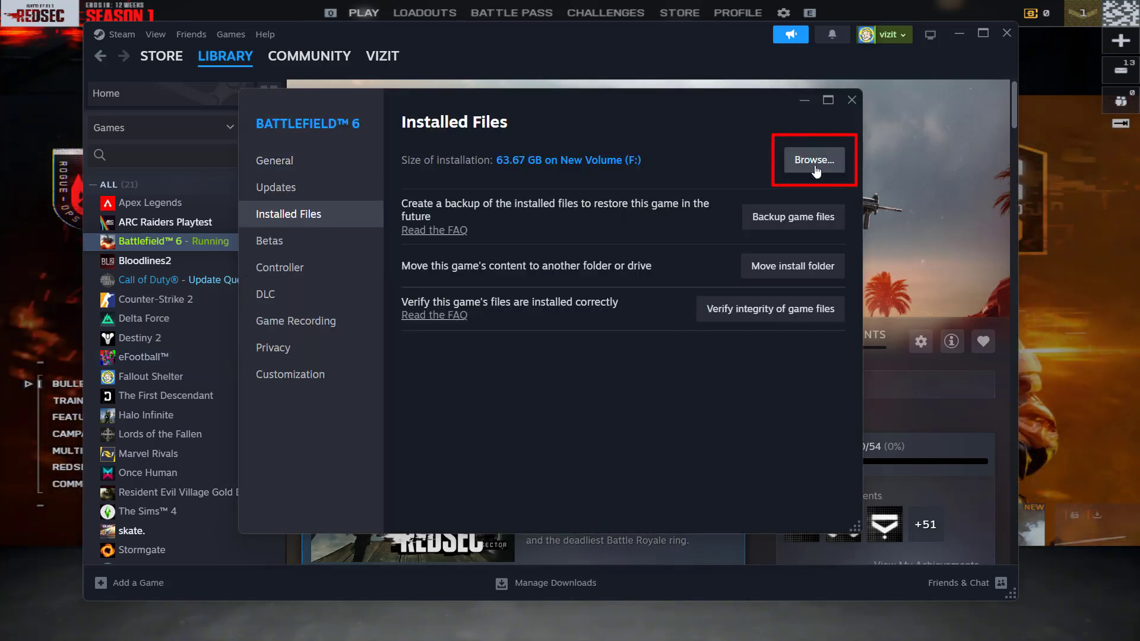
click(813, 160)
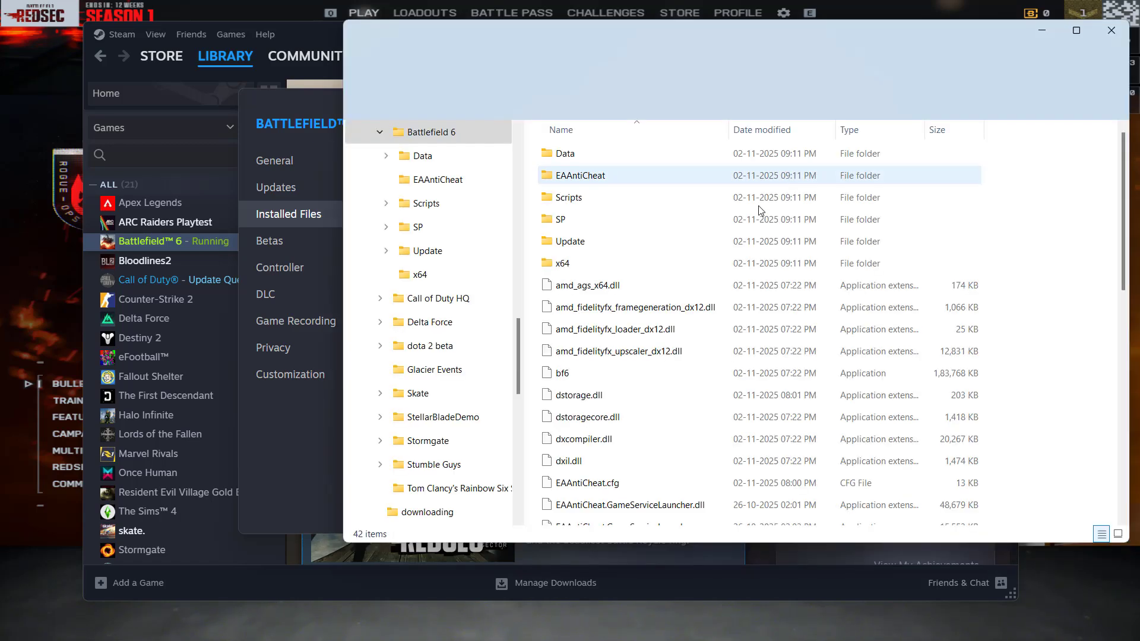
- Toggle 'Disable full-screen optimisations' in the bf6 executable's compatibility properties
click(561, 373)
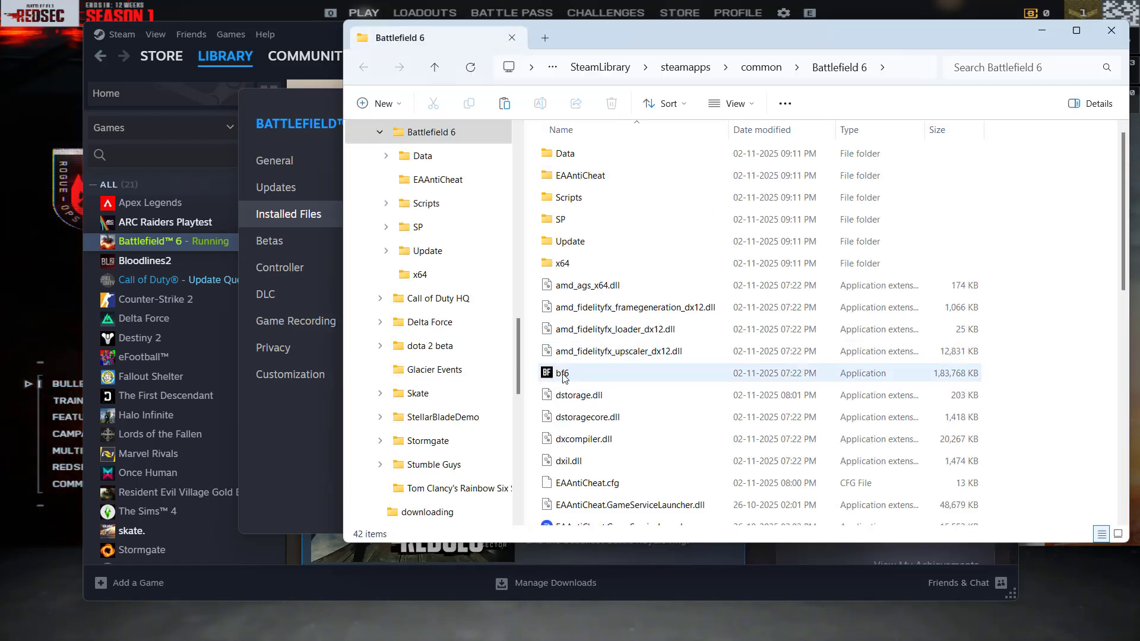
right_click(560, 373)
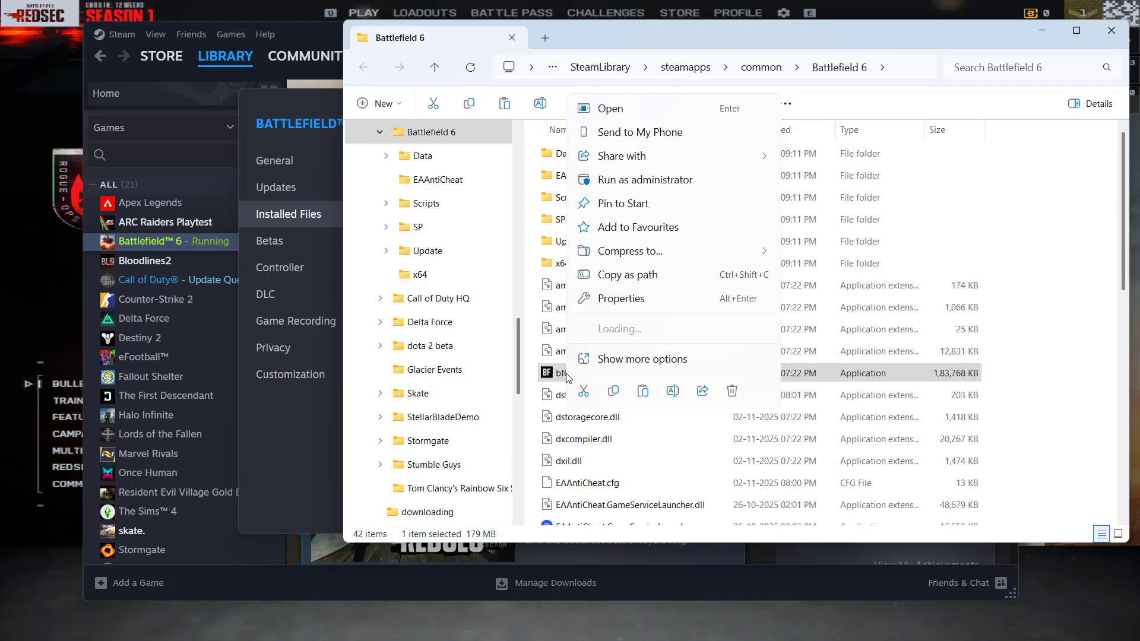
click(622, 298)
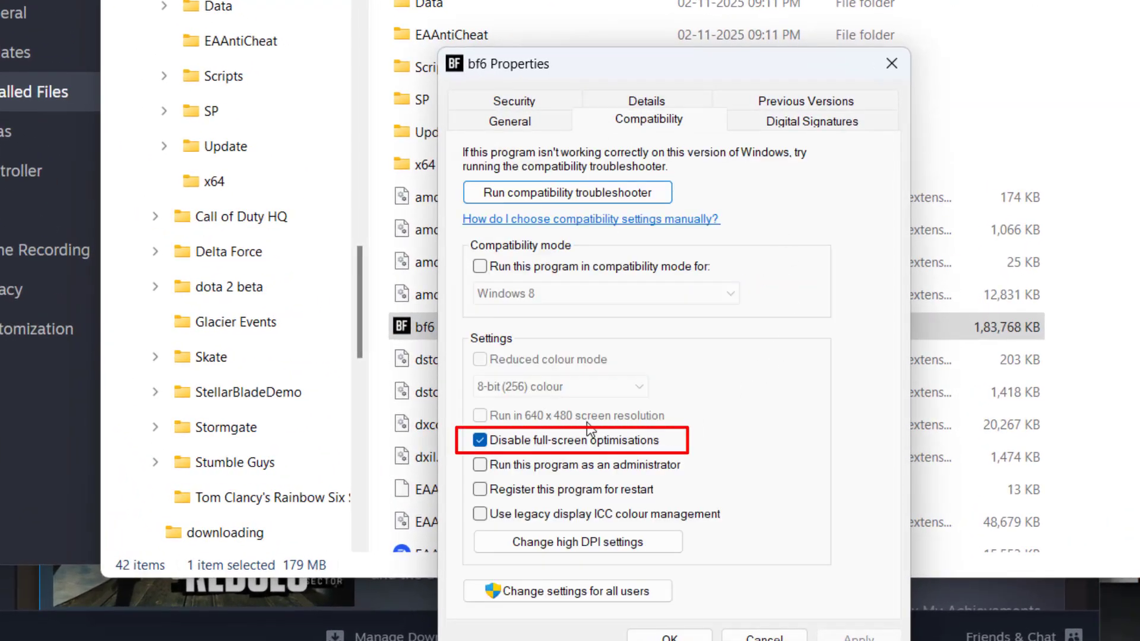
click(479, 439)
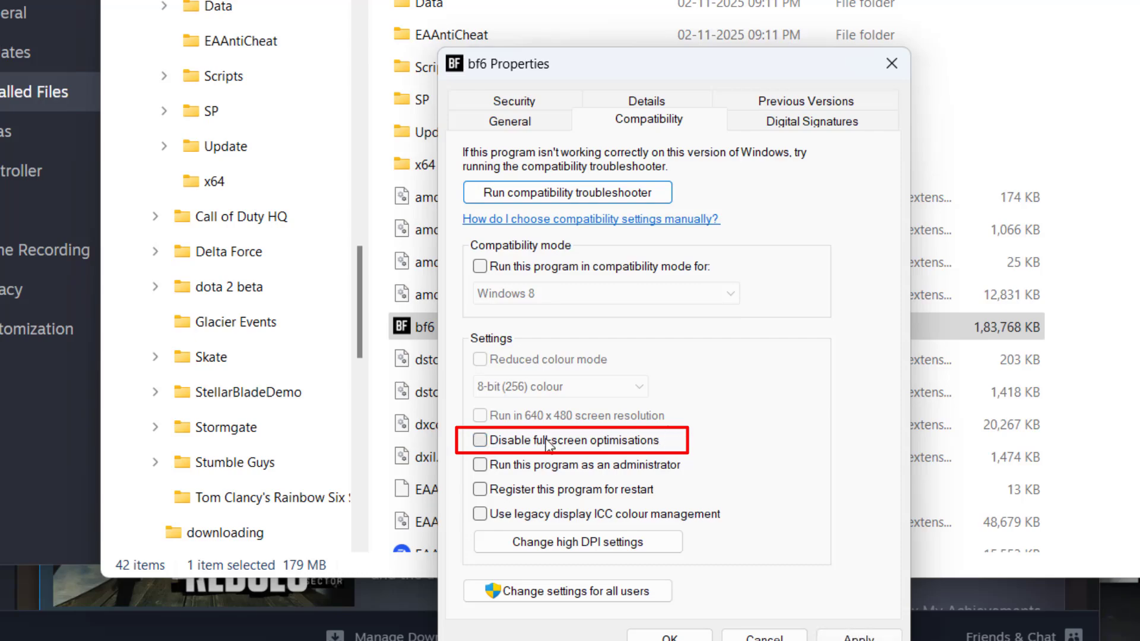
click(480, 441)
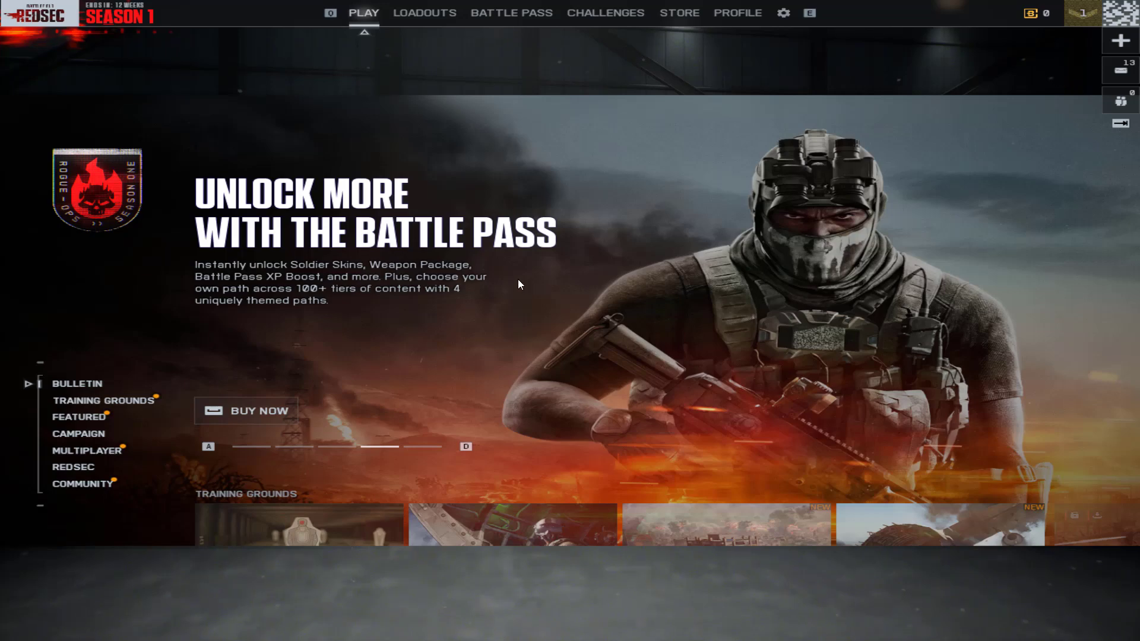
- Browse the NVIDIA GeForce Manual Driver Search and the AMD Drivers and Support pages
key(alt+tab)
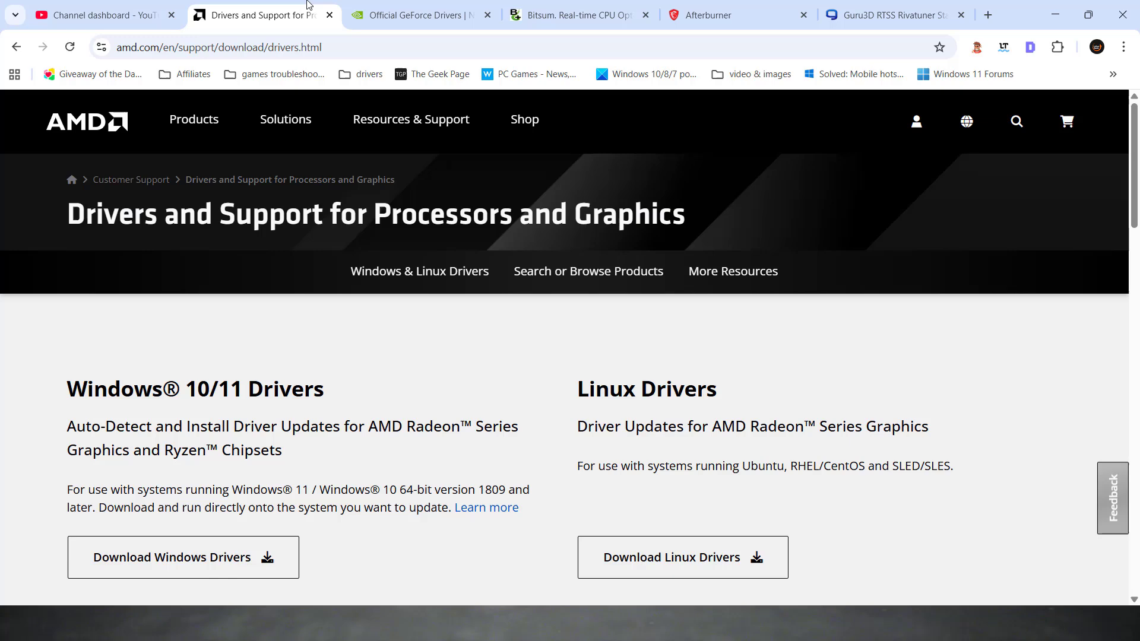
click(414, 14)
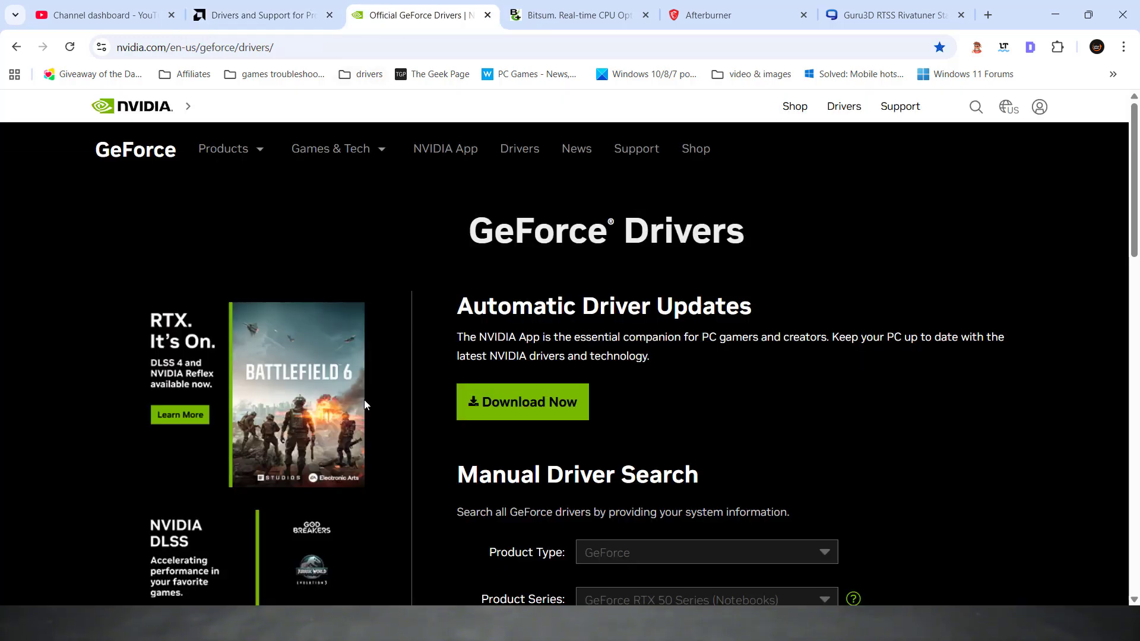
scroll(down, 3)
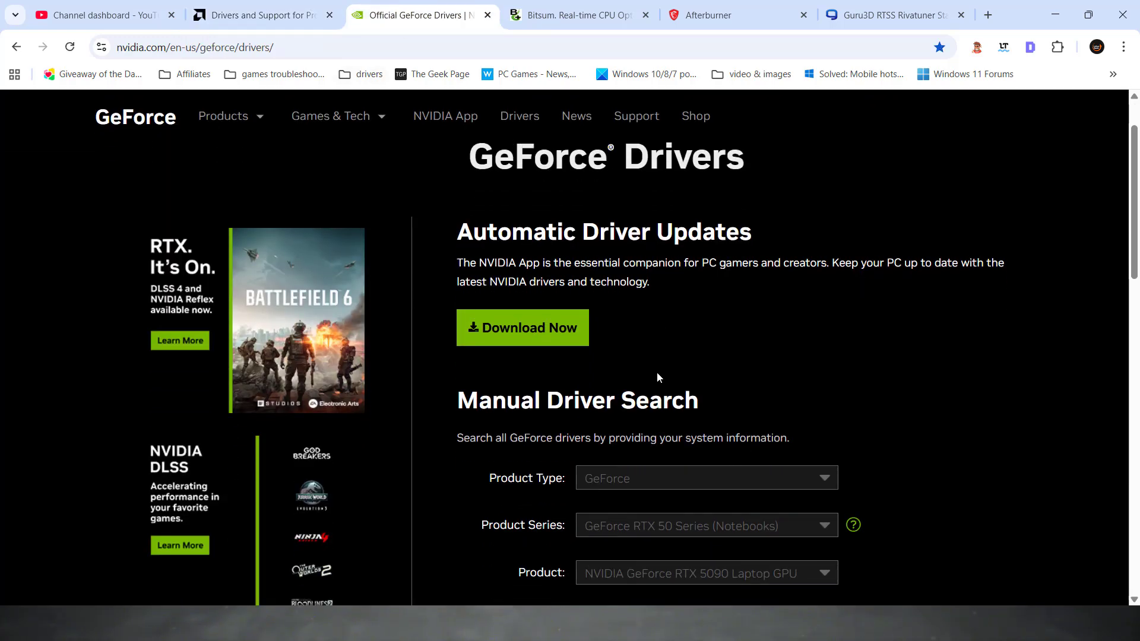
scroll(down, 3)
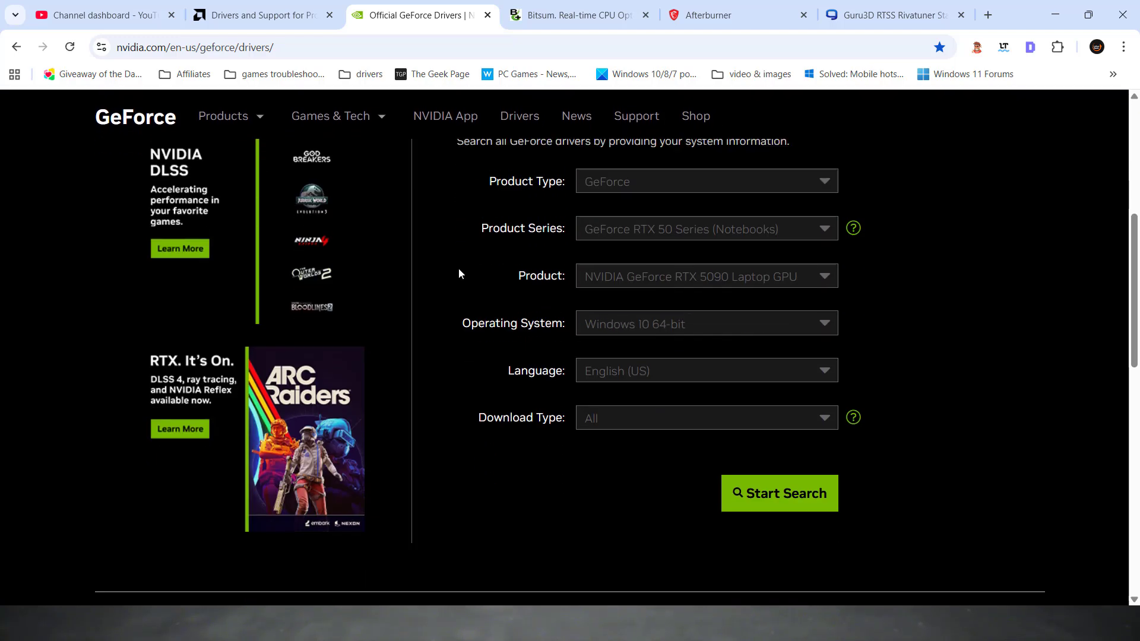
scroll(down, 3)
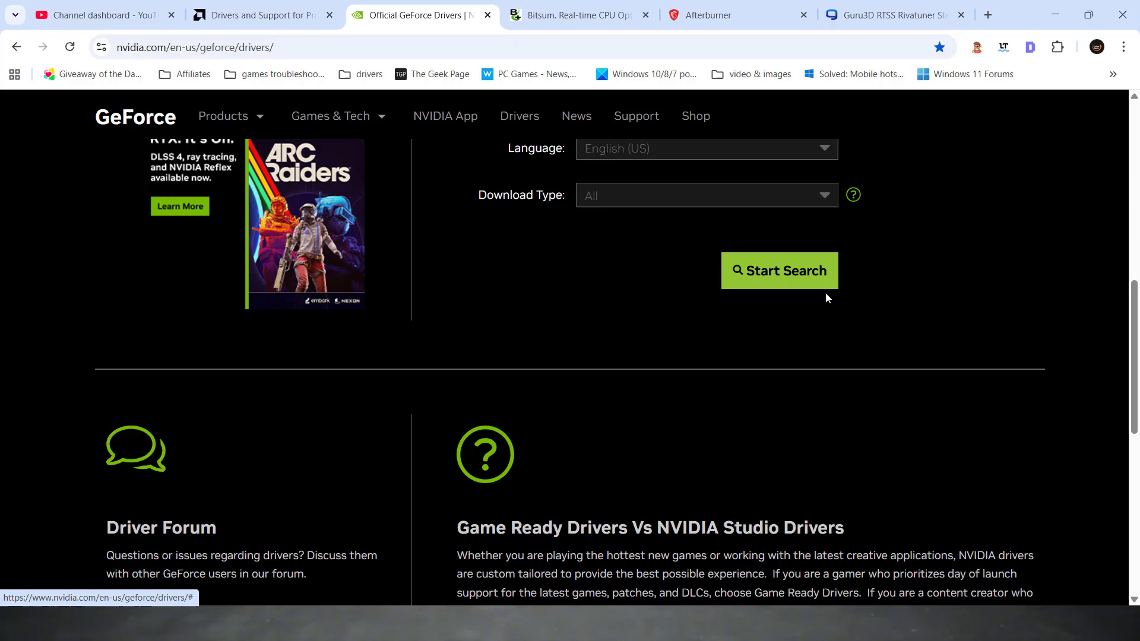
click(254, 15)
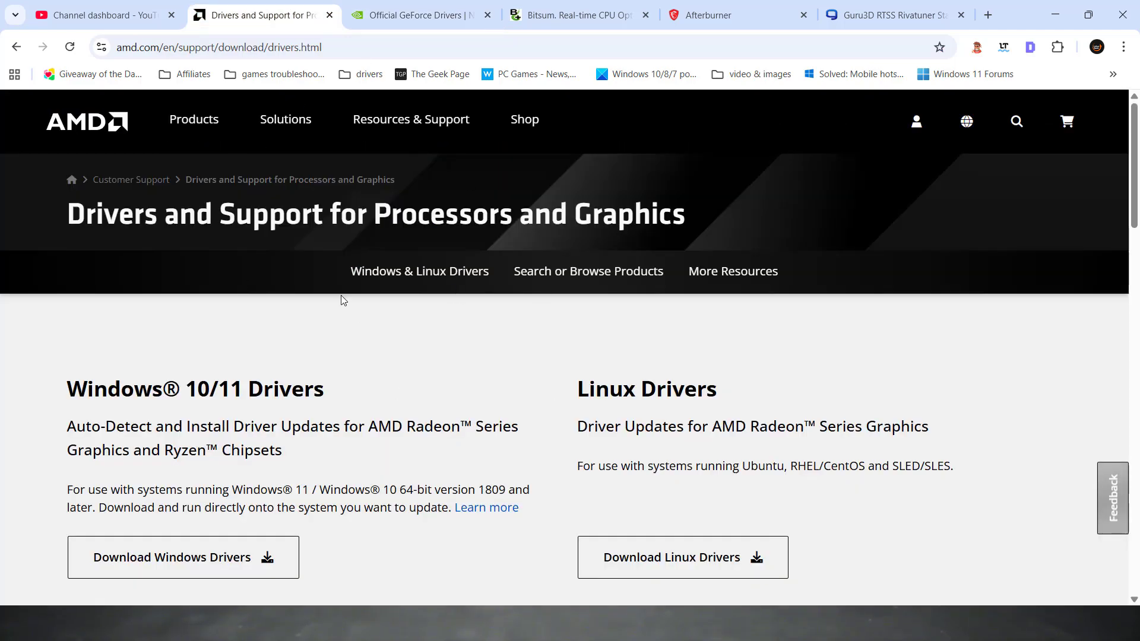
scroll(down, 3)
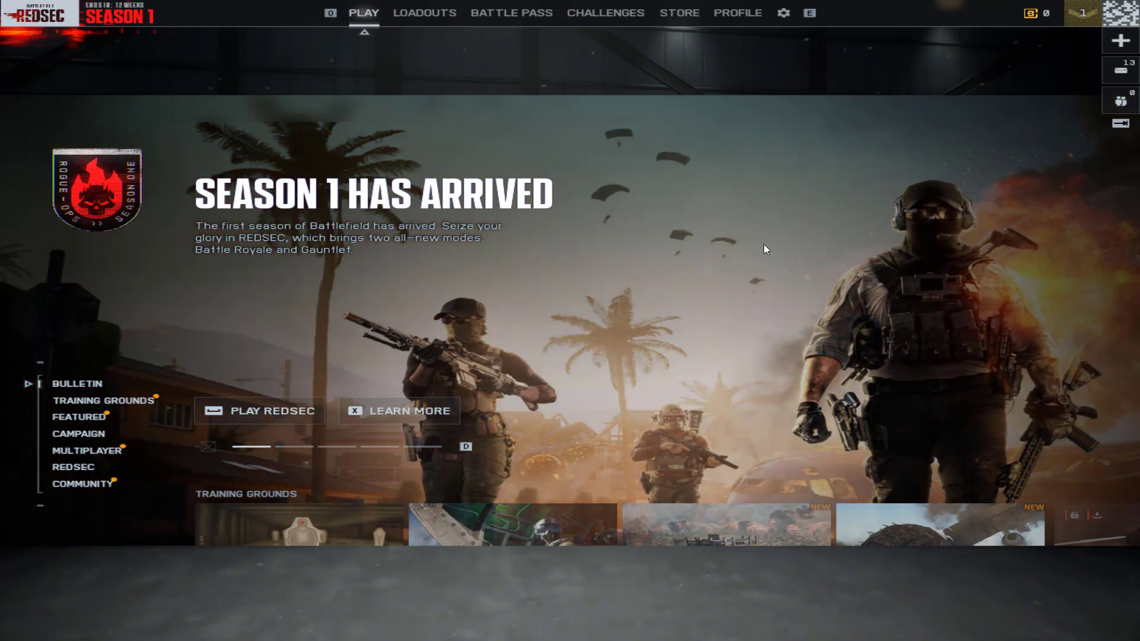
mouse_move(782, 16)
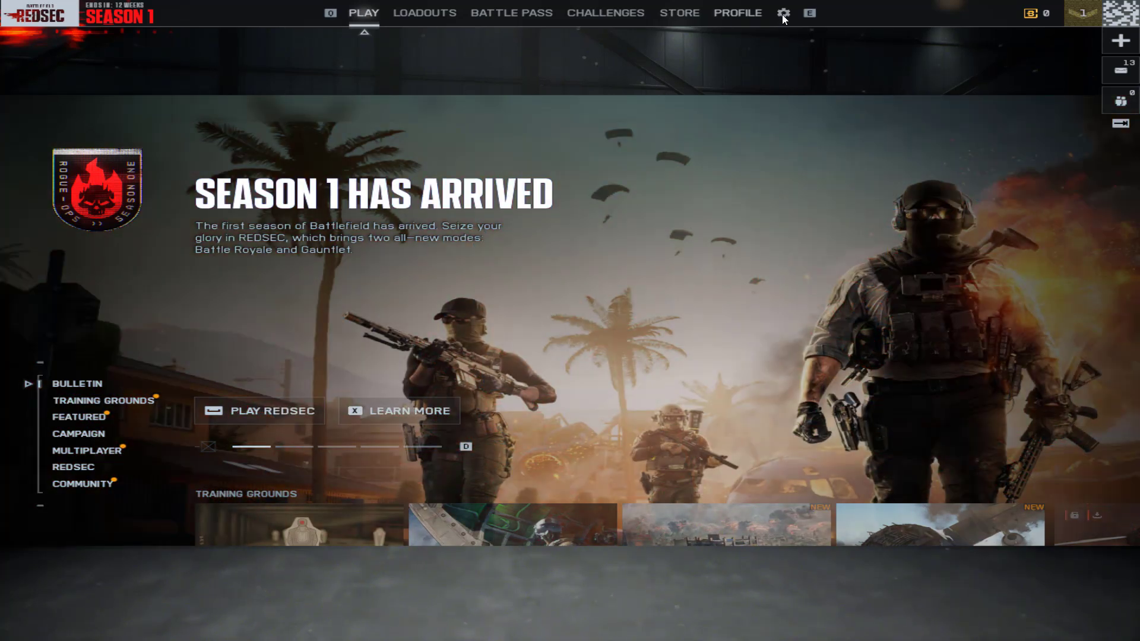
- Confirm AMD FSR Frame Generation is OFF in Advanced graphics settings, then exit settings
click(783, 13)
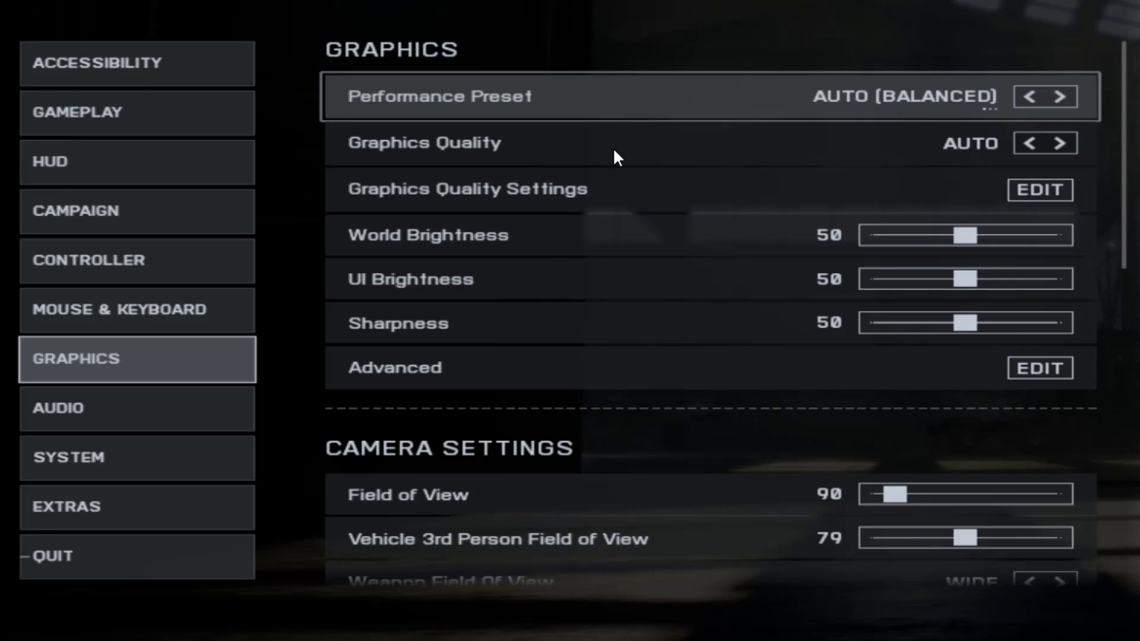
scroll(down, 3)
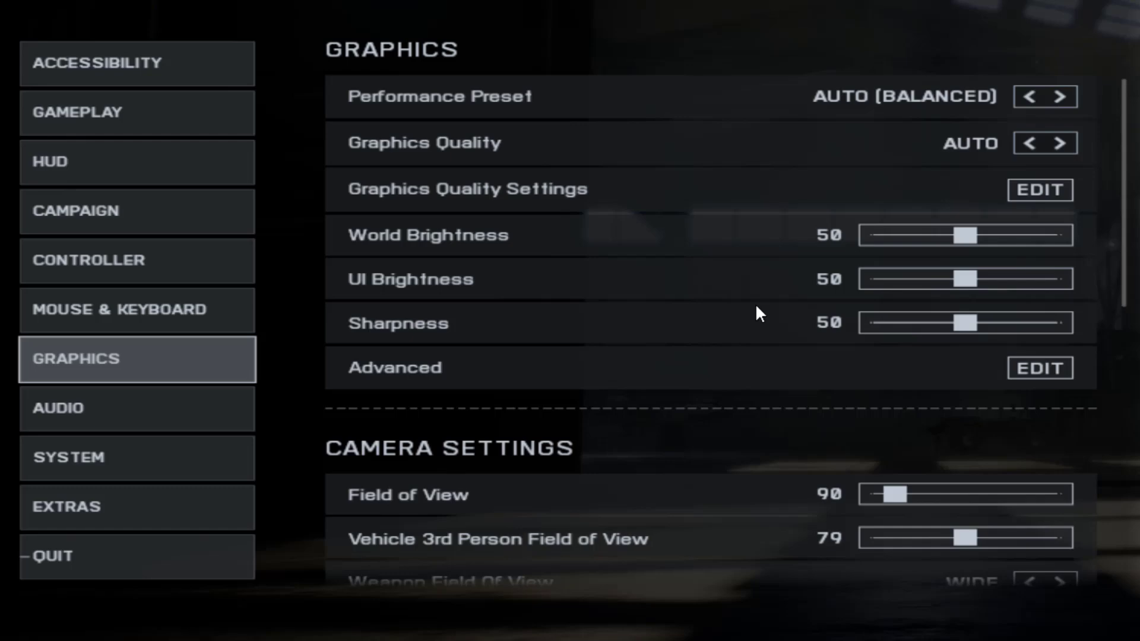
click(1039, 369)
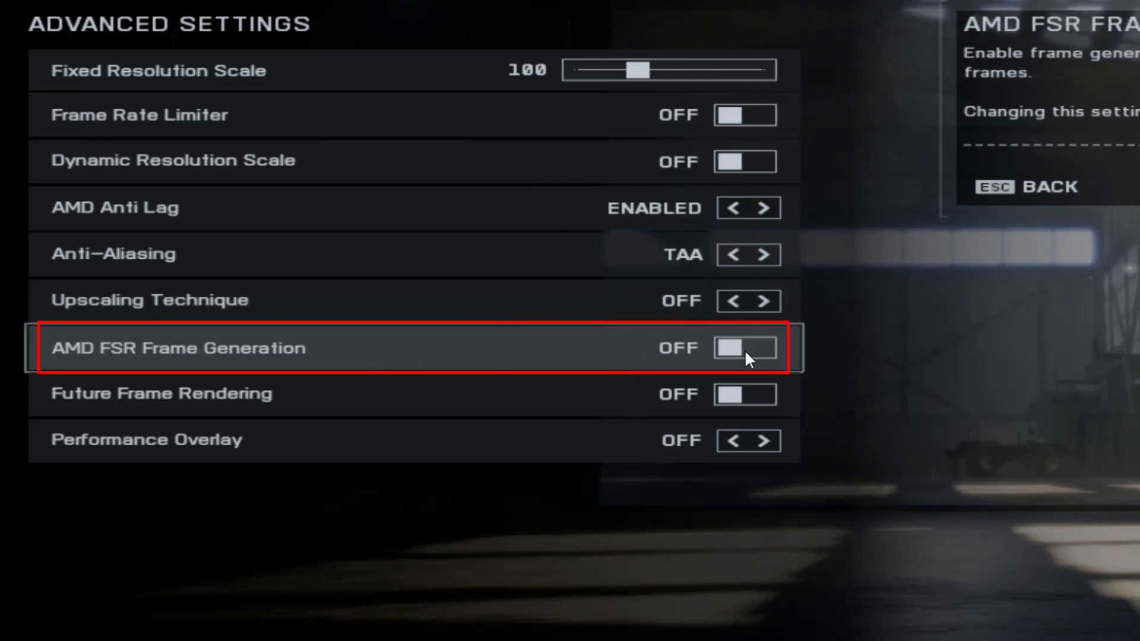
mouse_move(847, 359)
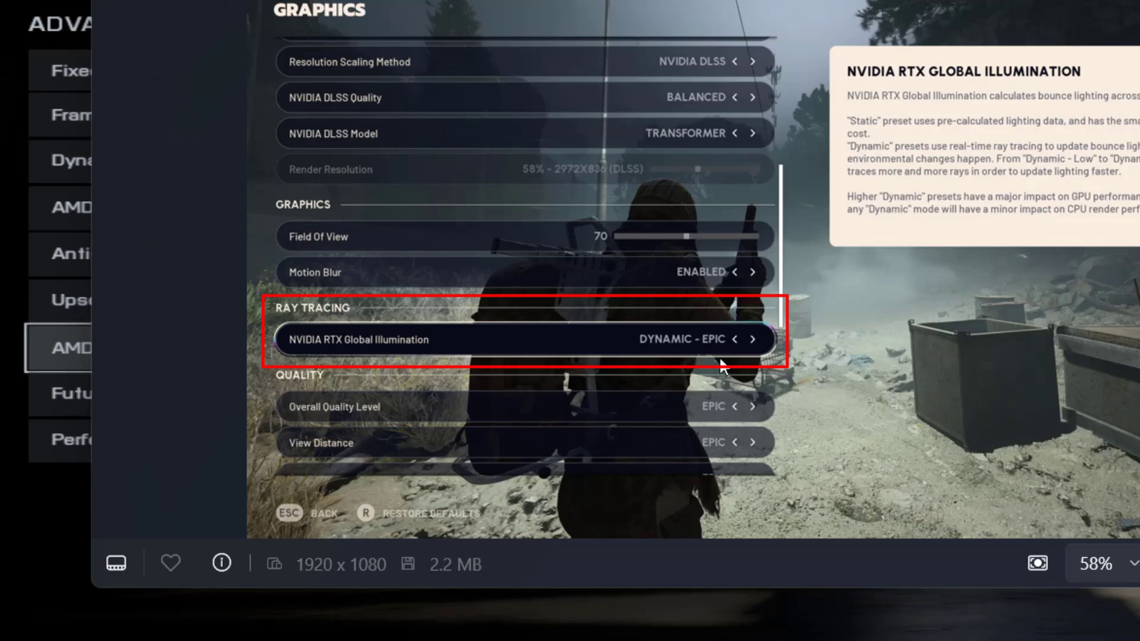
mouse_move(741, 363)
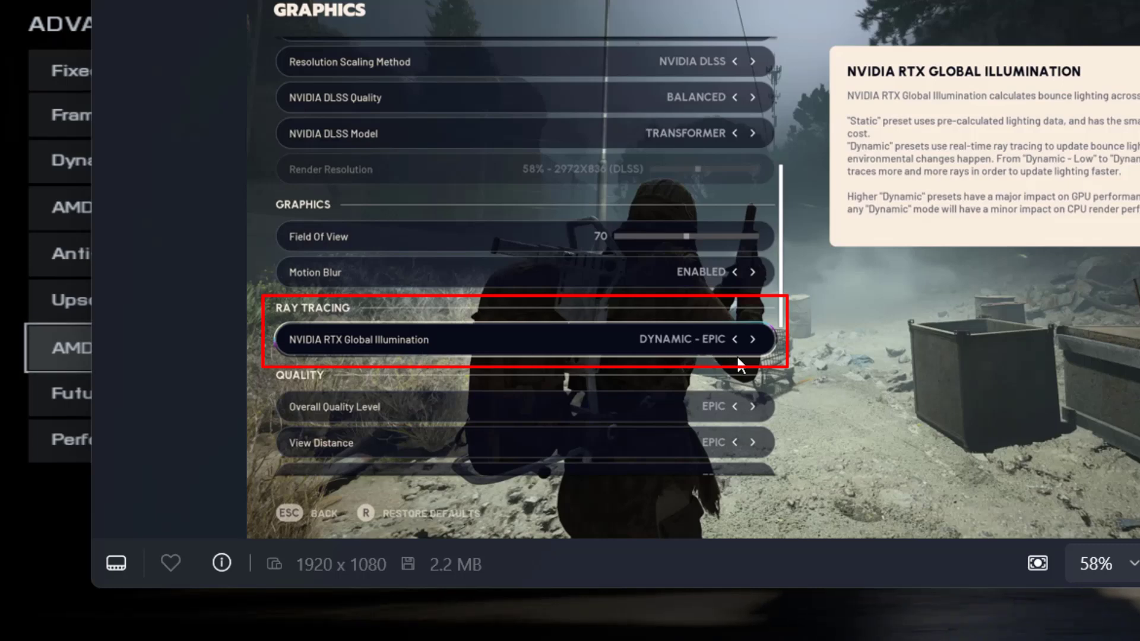
mouse_move(765, 370)
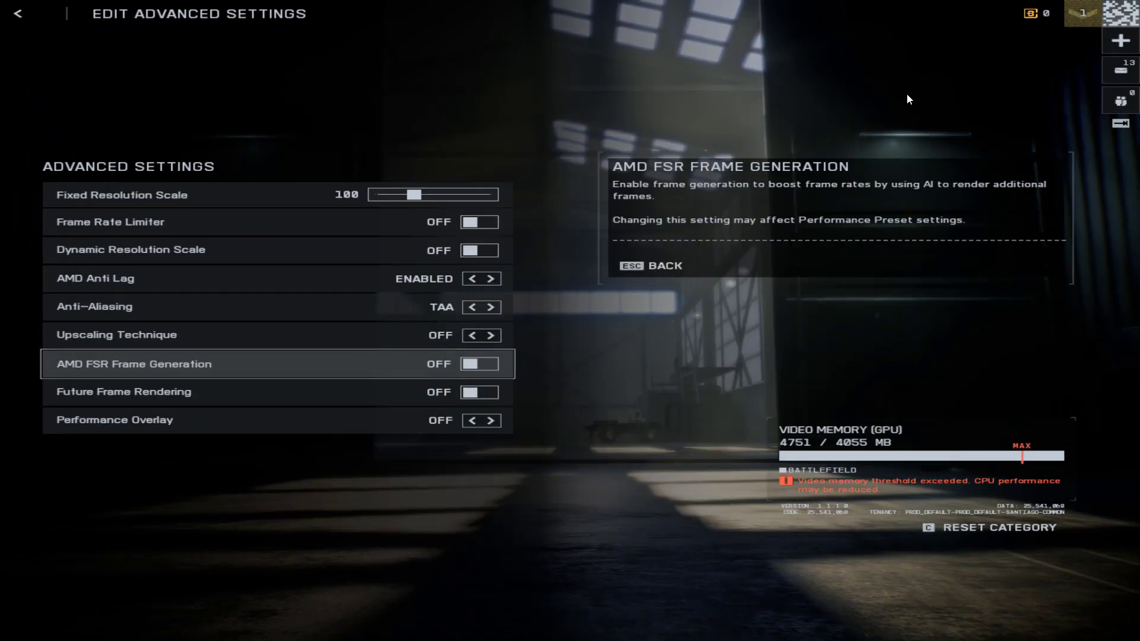
mouse_move(671, 169)
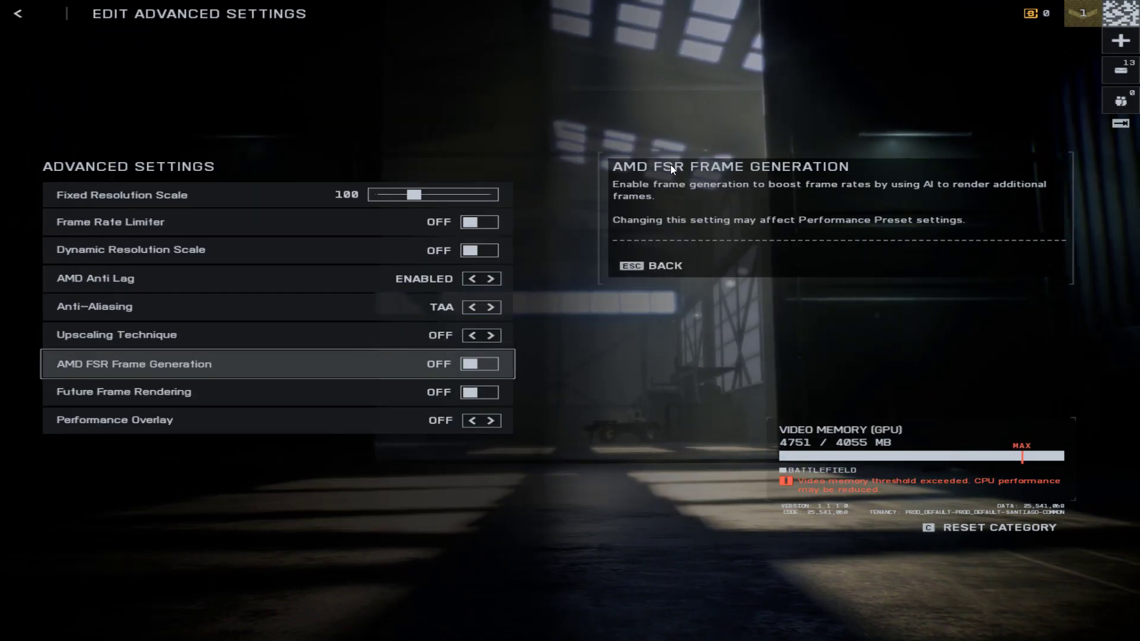
key(Escape)
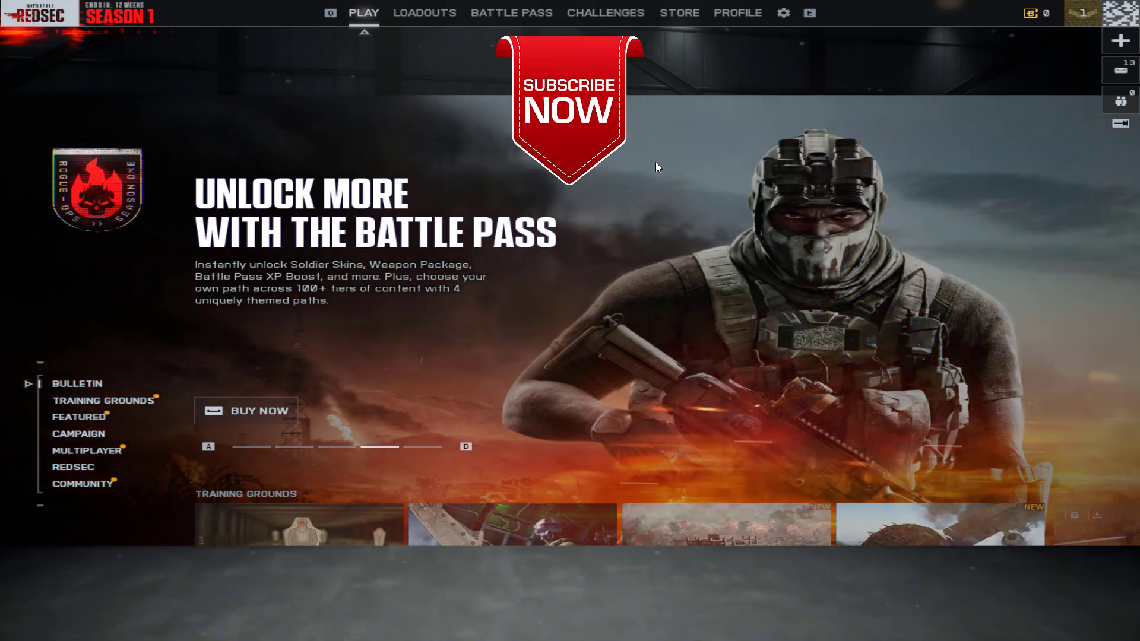
mouse_move(670, 180)
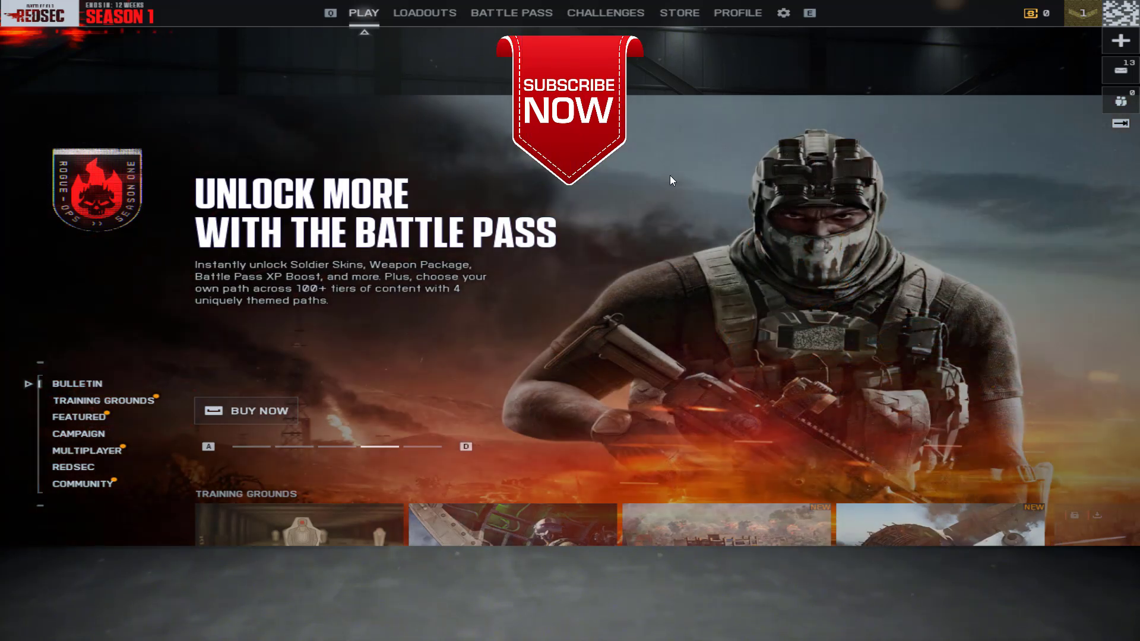